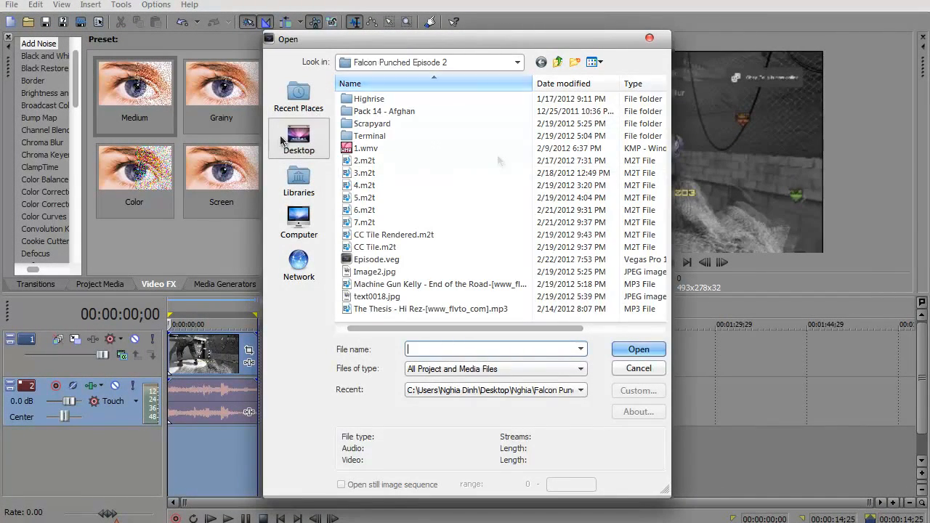
# Browse to the practice merging animation folder, select the TIFF frames, then cancel the import.
pyautogui.click(299, 138)
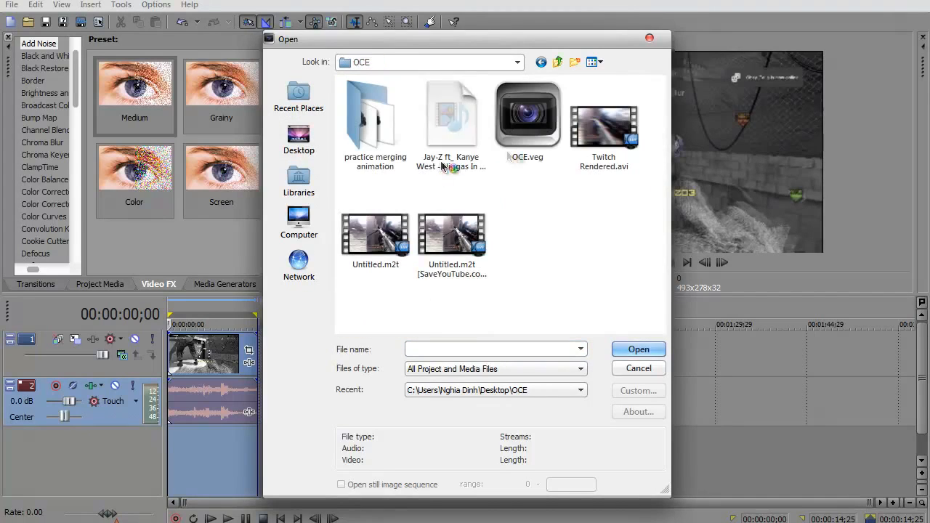
pyautogui.doubleClick(375, 116)
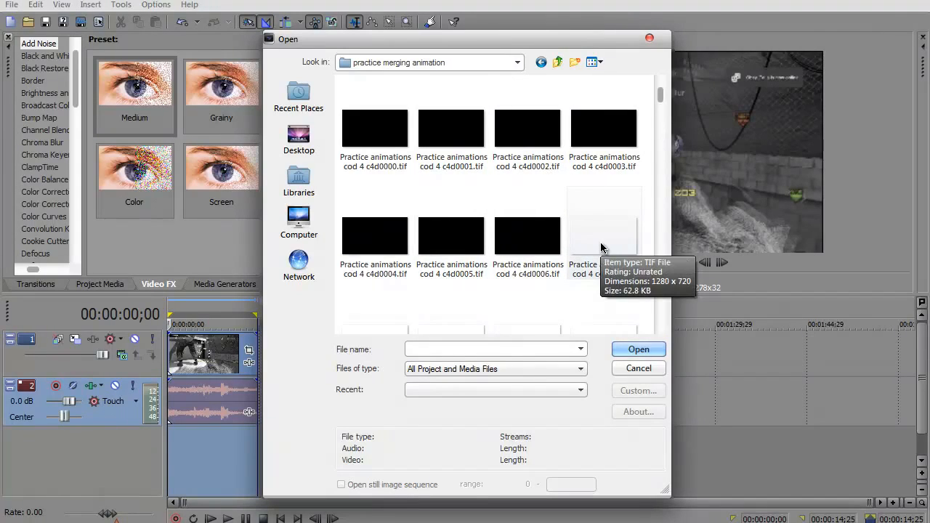
pyautogui.click(605, 232)
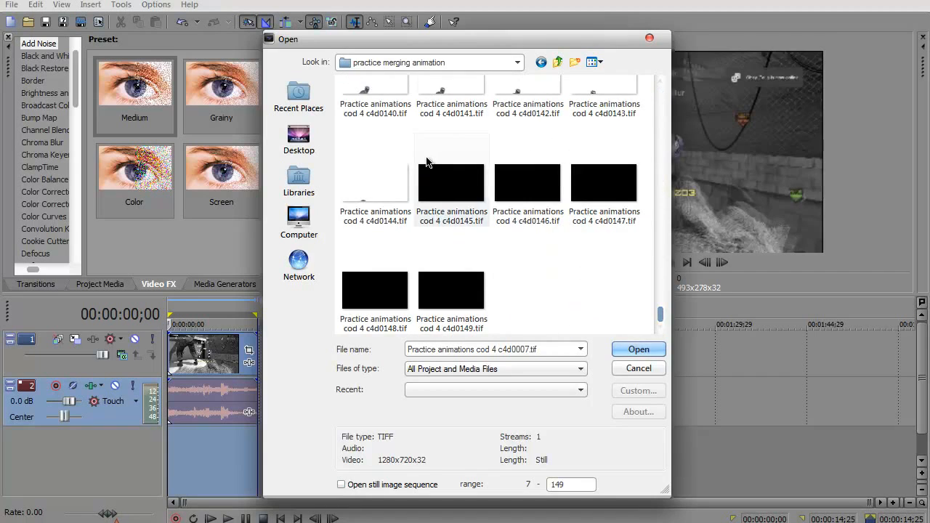
pyautogui.click(375, 180)
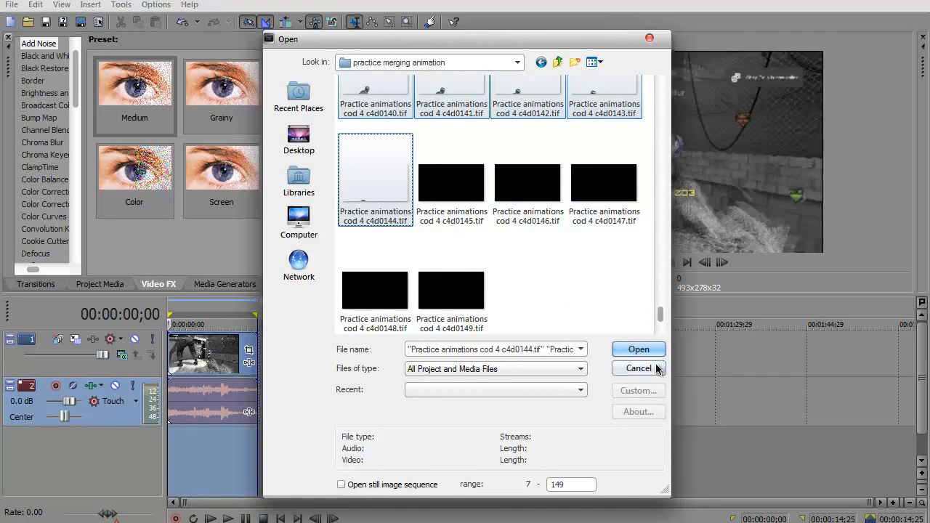
pyautogui.click(638, 349)
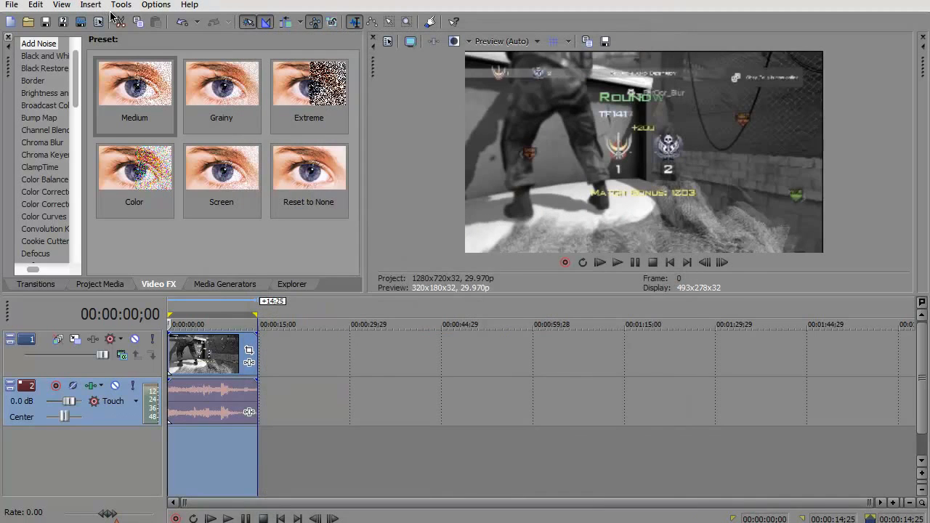
pyautogui.moveTo(105, 7)
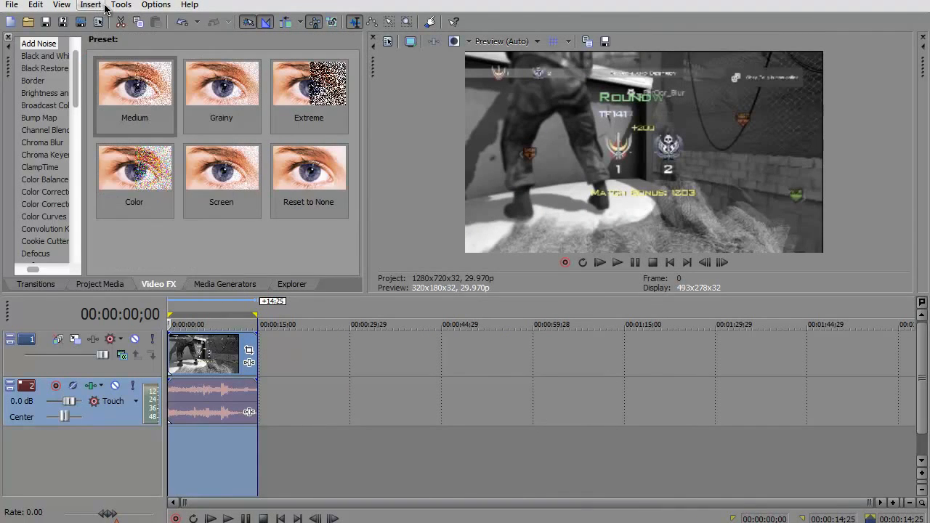
# Set Preferences > Editing new still image length to 0.023 seconds and confirm.
pyautogui.click(35, 6)
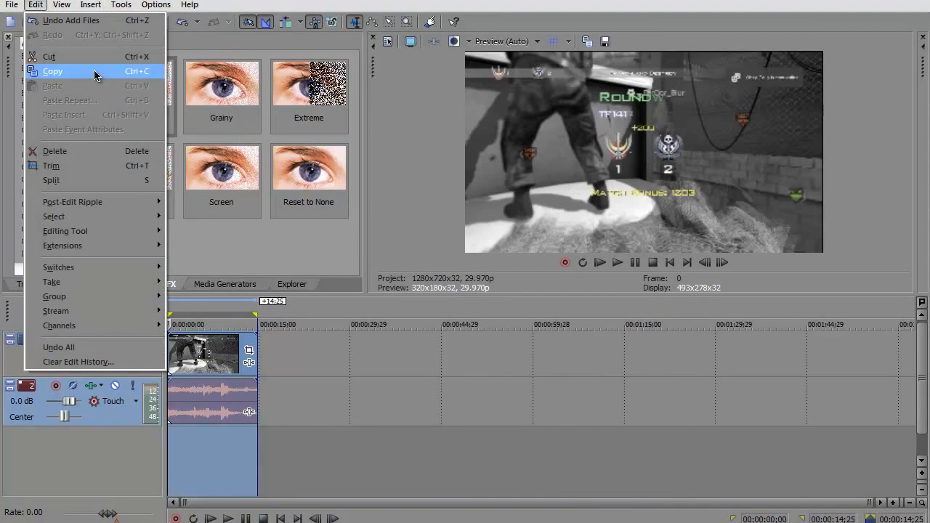
pyautogui.click(61, 4)
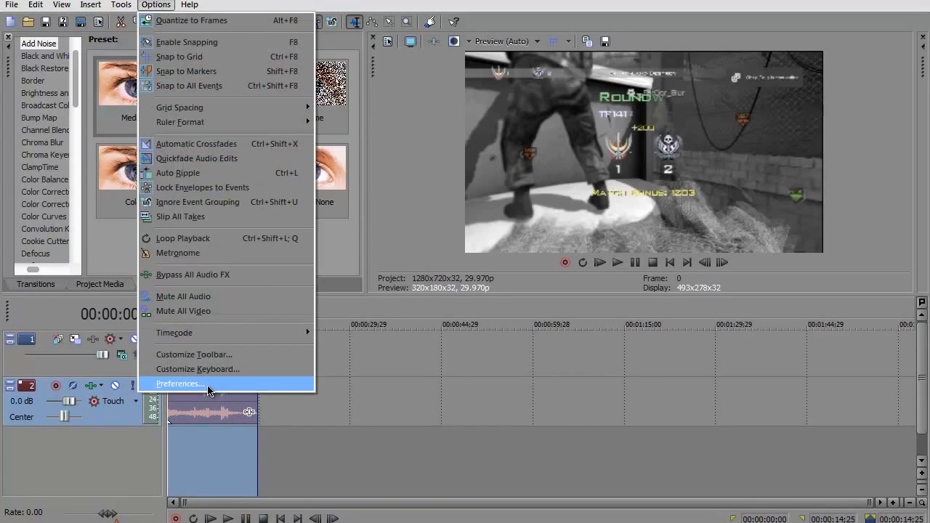
pyautogui.click(180, 383)
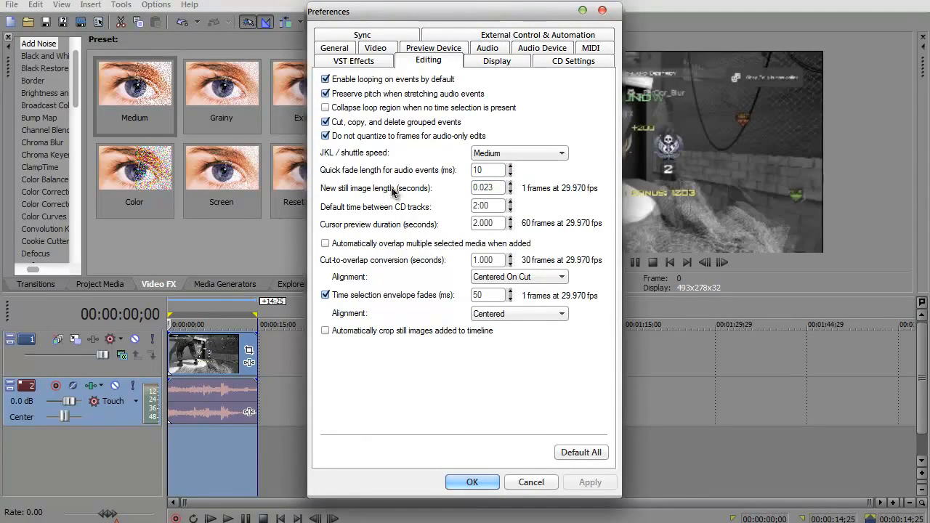
pyautogui.click(486, 187)
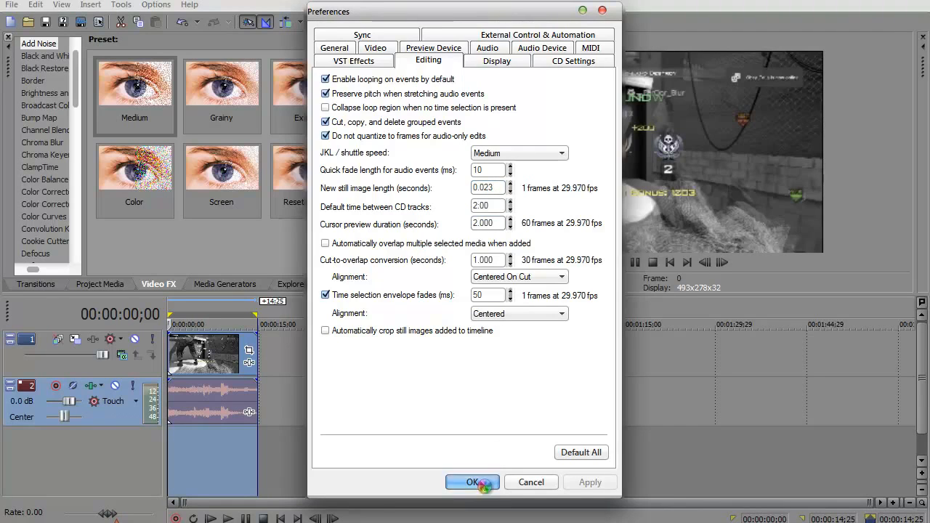
pyautogui.click(472, 483)
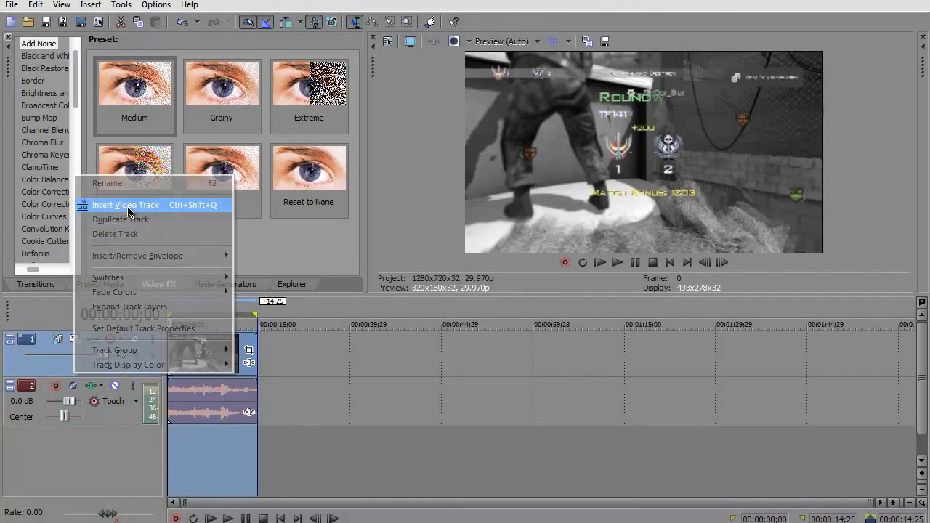
# Insert a new video track and import the TIFF frames from the practice merging animation folder.
pyautogui.click(125, 204)
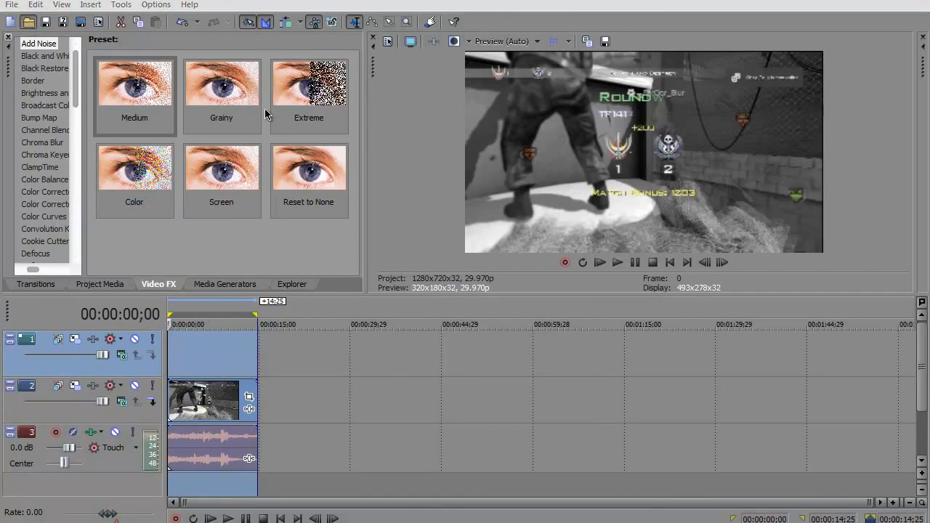
pyautogui.click(29, 22)
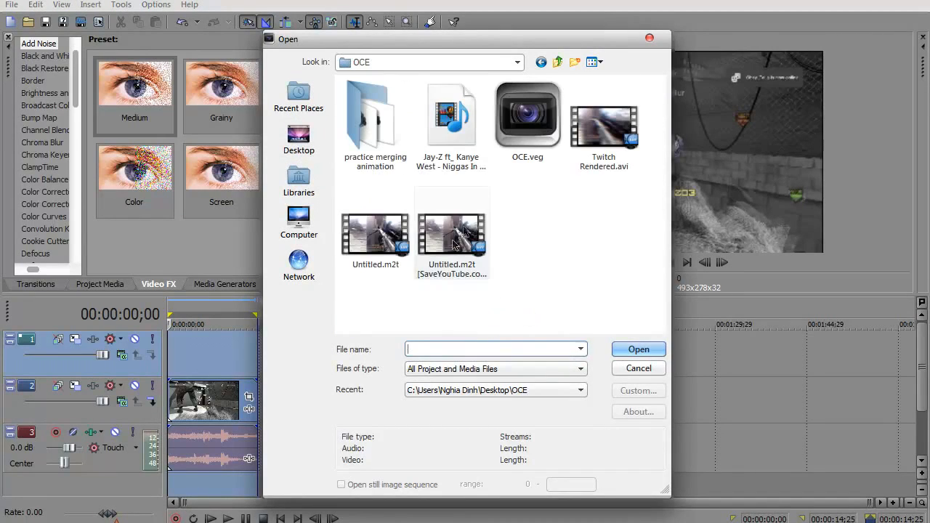
pyautogui.doubleClick(375, 114)
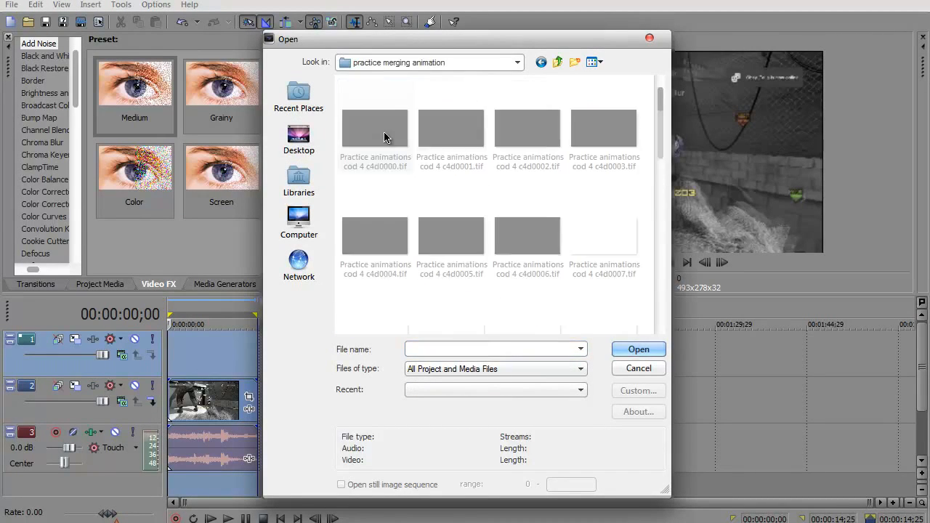
pyautogui.click(604, 232)
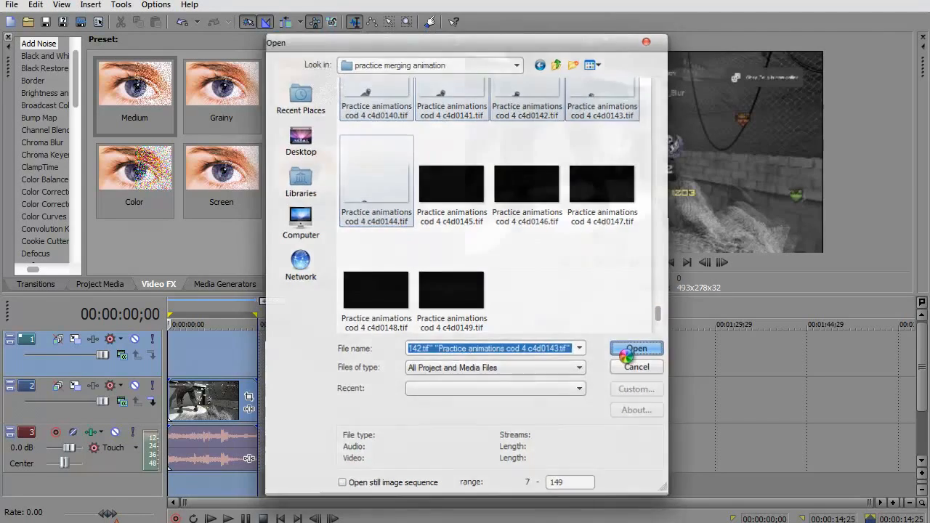
pyautogui.click(637, 353)
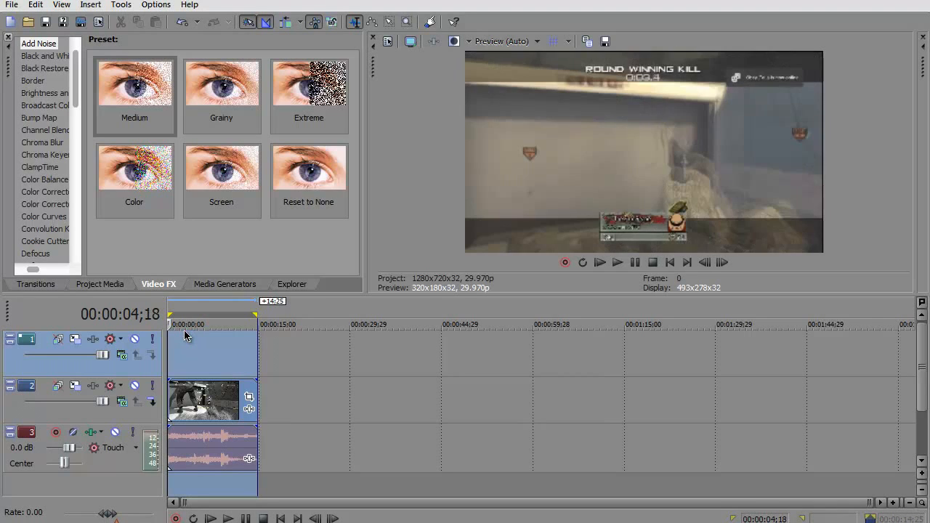
pyautogui.moveTo(578, 491)
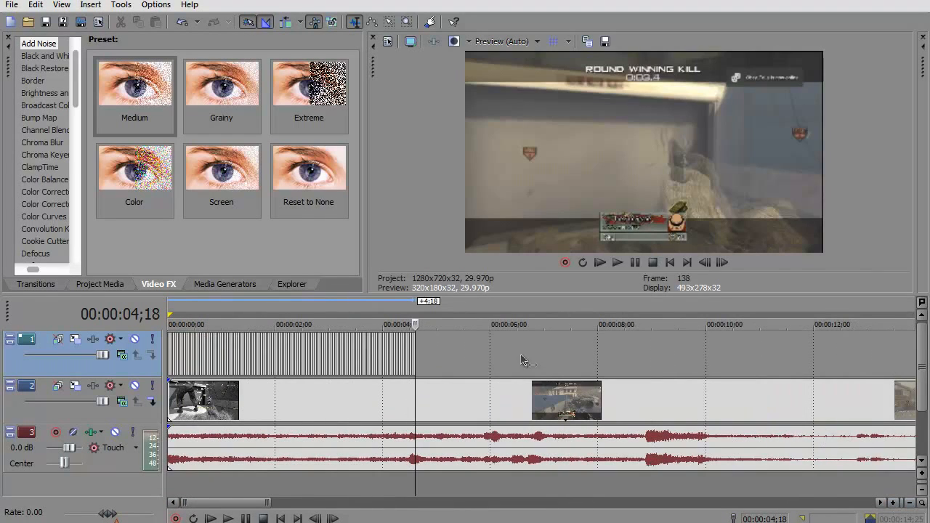
# Step the playhead frame by frame to 00:00:06;00 for placing the animation event.
pyautogui.click(721, 262)
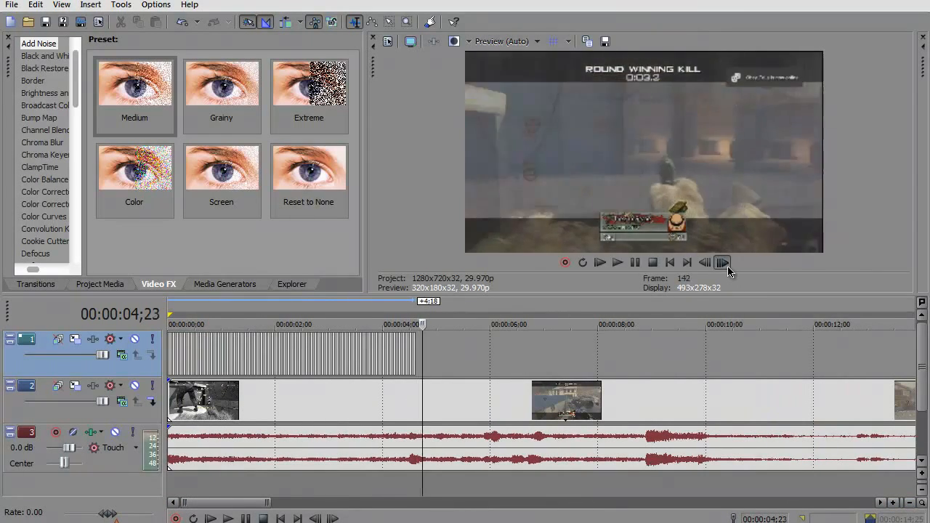
pyautogui.click(721, 262)
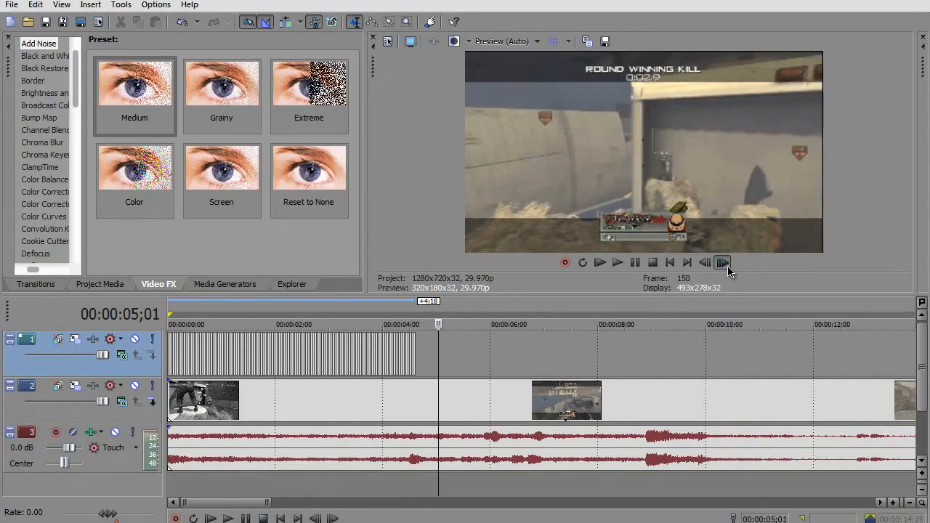
pyautogui.click(723, 262)
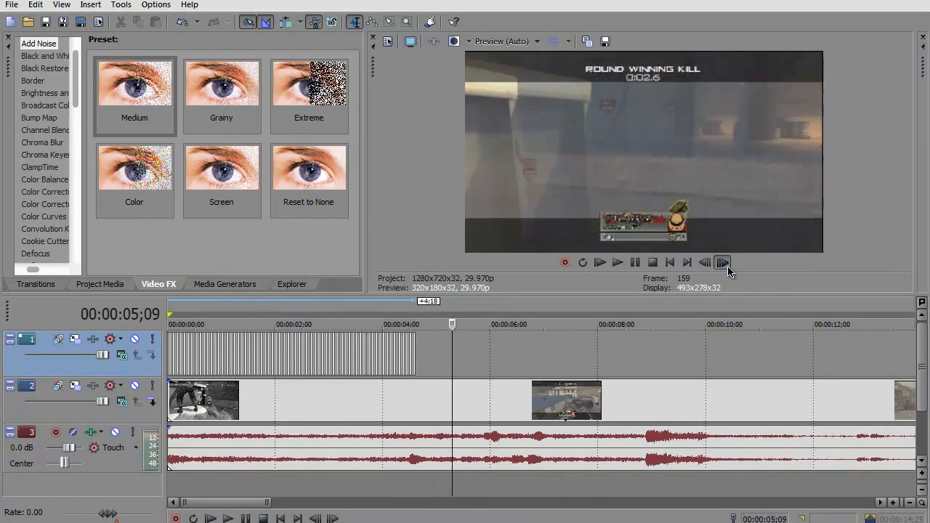
pyautogui.click(720, 261)
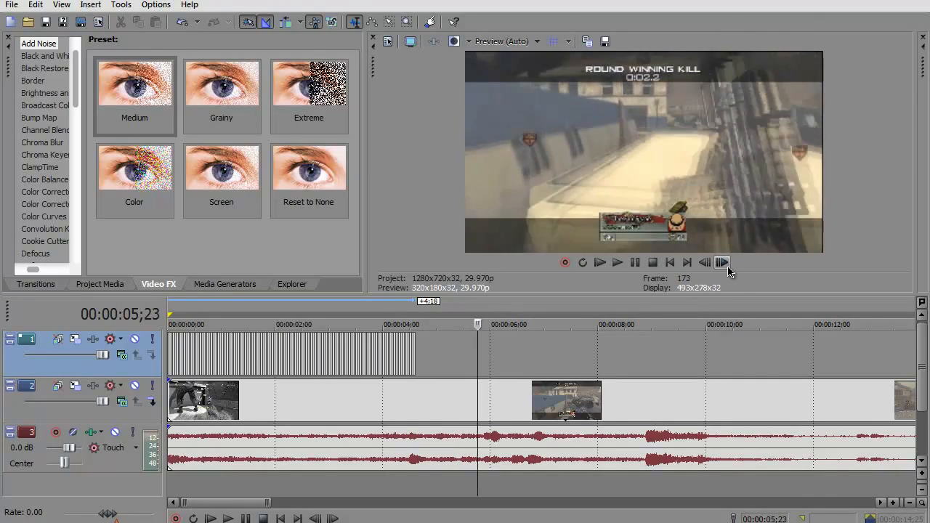
pyautogui.click(721, 261)
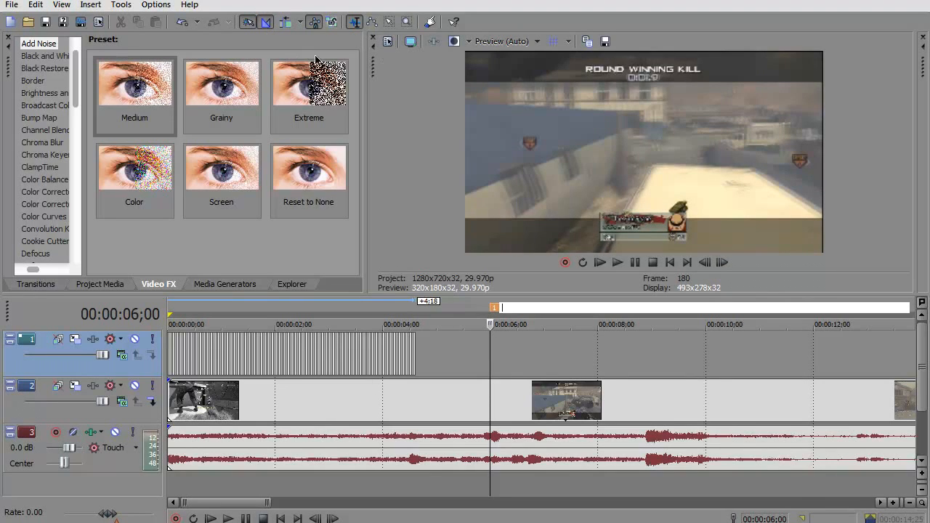
pyautogui.moveTo(389, 22)
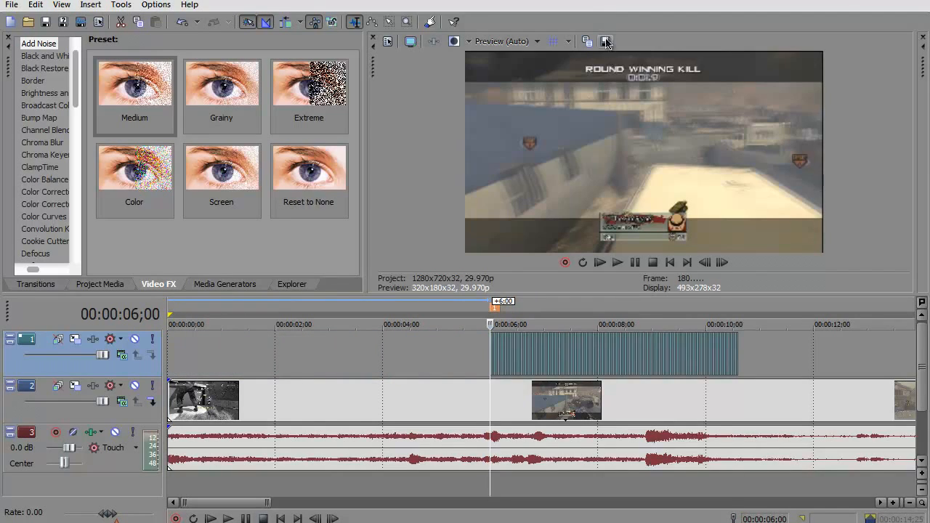
# Save the 6-second preview frame as Image1.jpg on the desktop and set preview to Best (Full).
pyautogui.click(606, 41)
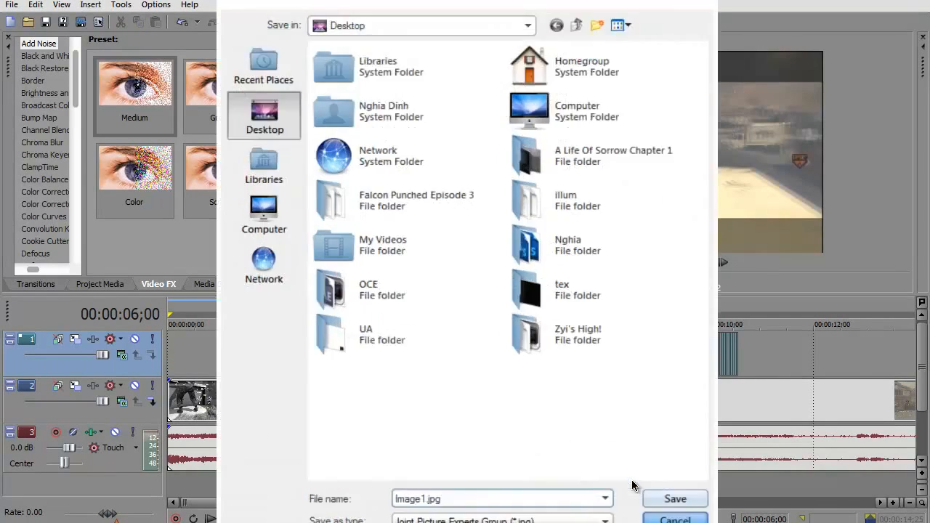
pyautogui.click(674, 517)
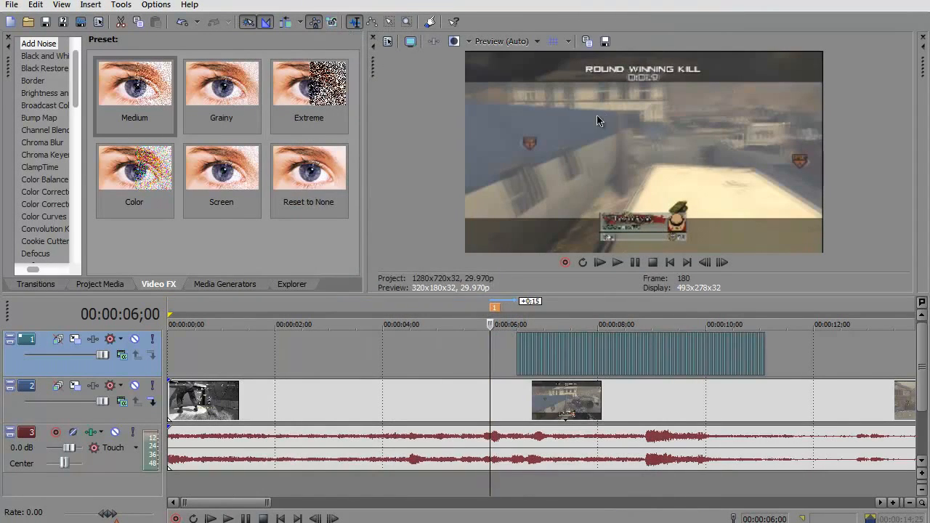
pyautogui.click(604, 41)
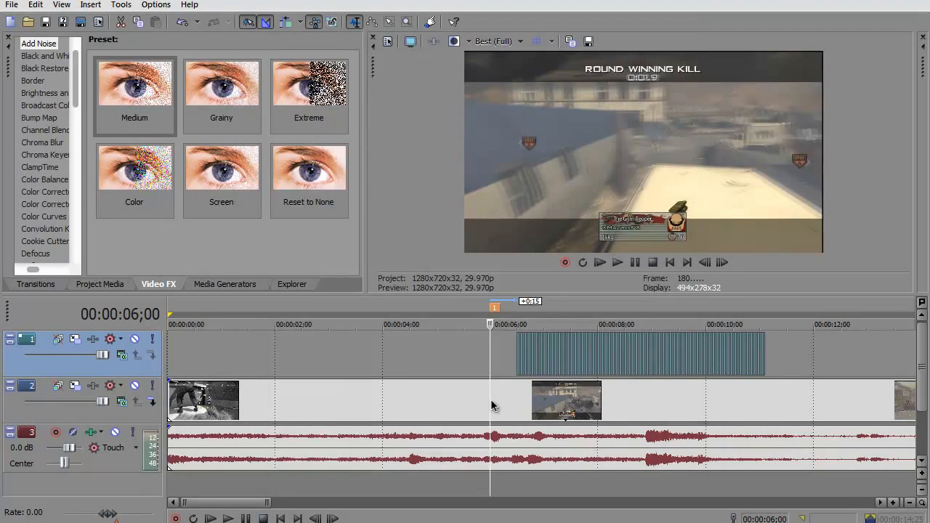
pyautogui.click(99, 283)
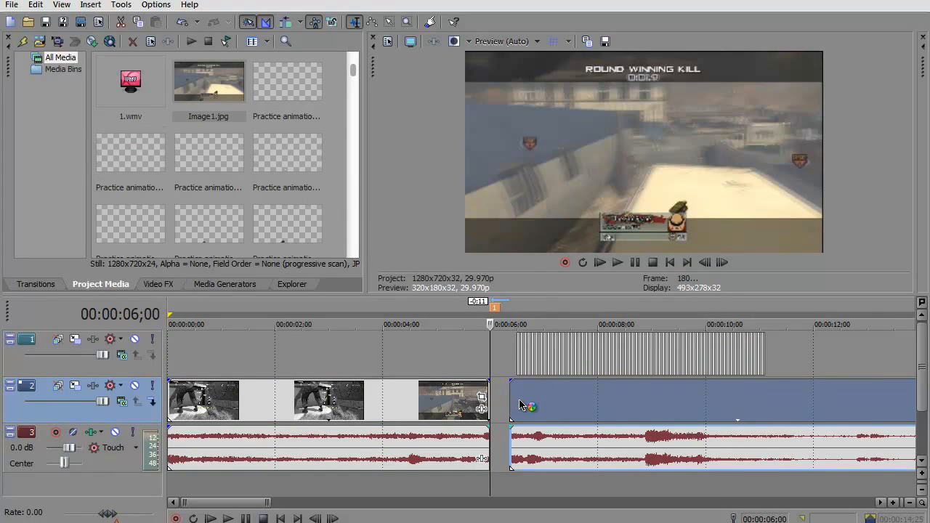
pyautogui.moveTo(530, 404)
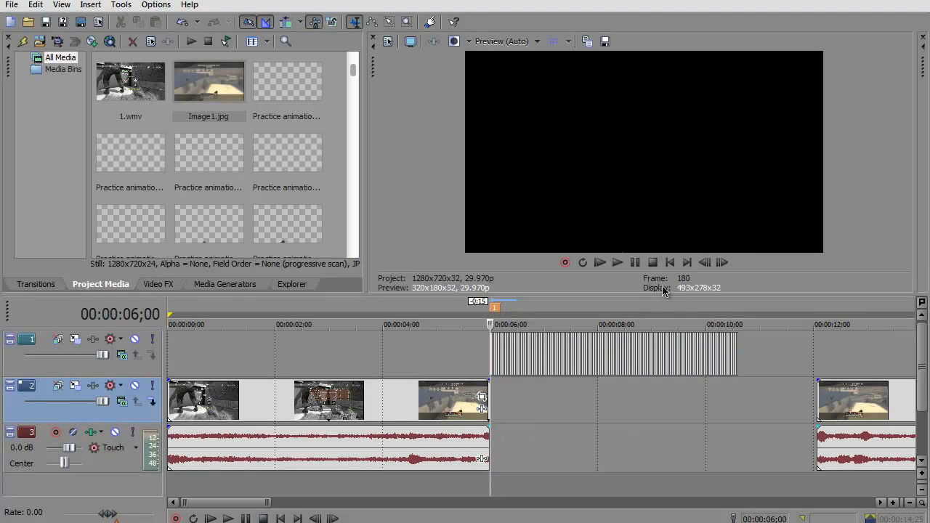
# Preview the animation, step to the split frame near 9 s and select the animation event there.
pyautogui.click(616, 261)
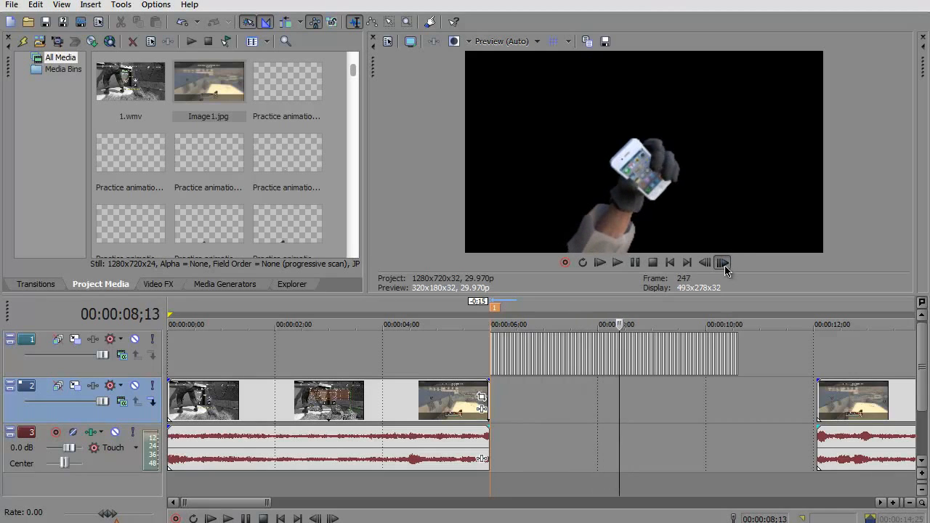
pyautogui.click(720, 261)
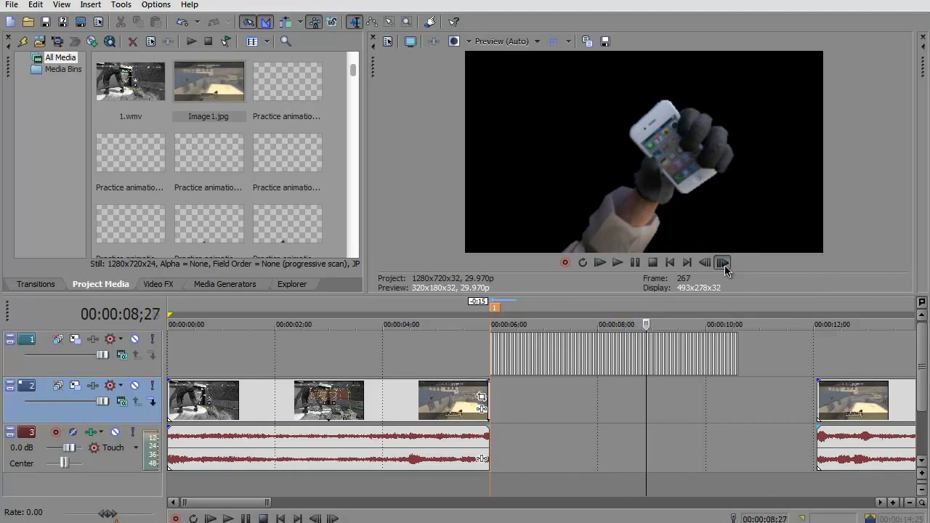
pyautogui.click(721, 262)
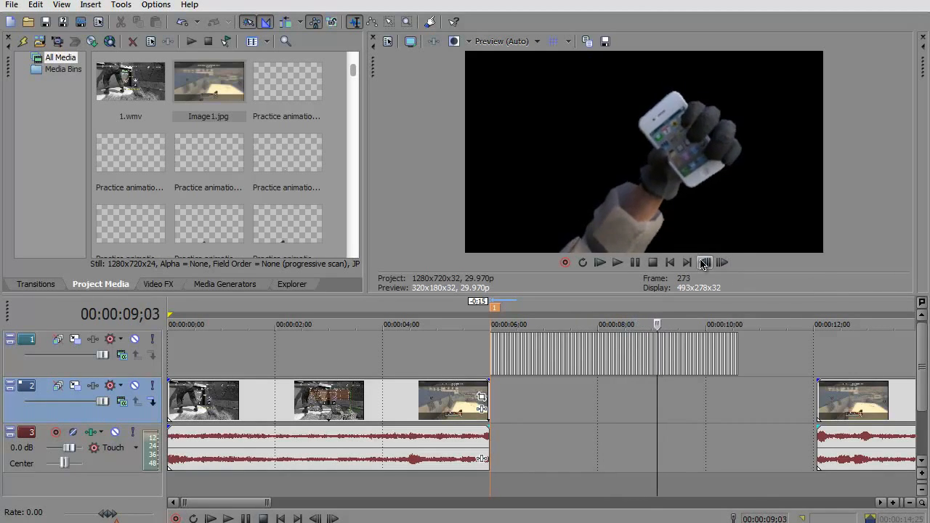
pyautogui.click(894, 503)
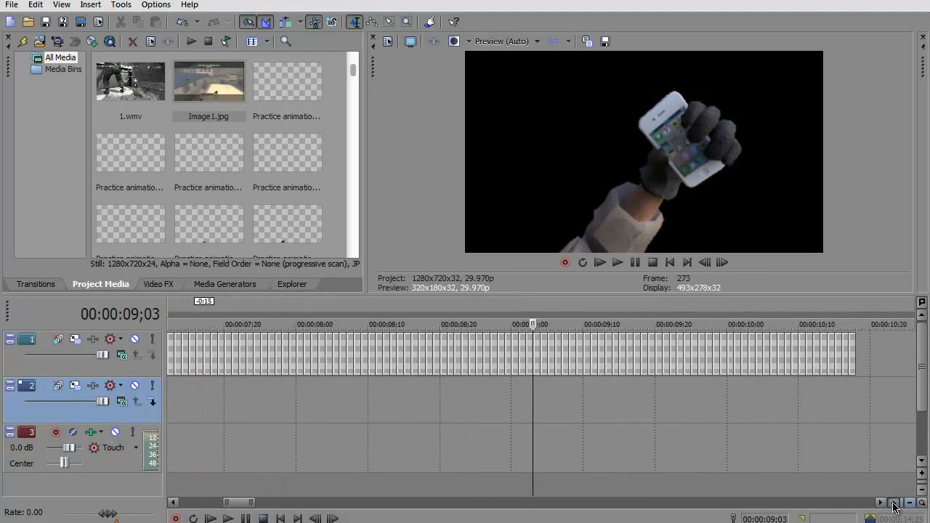
pyautogui.click(892, 502)
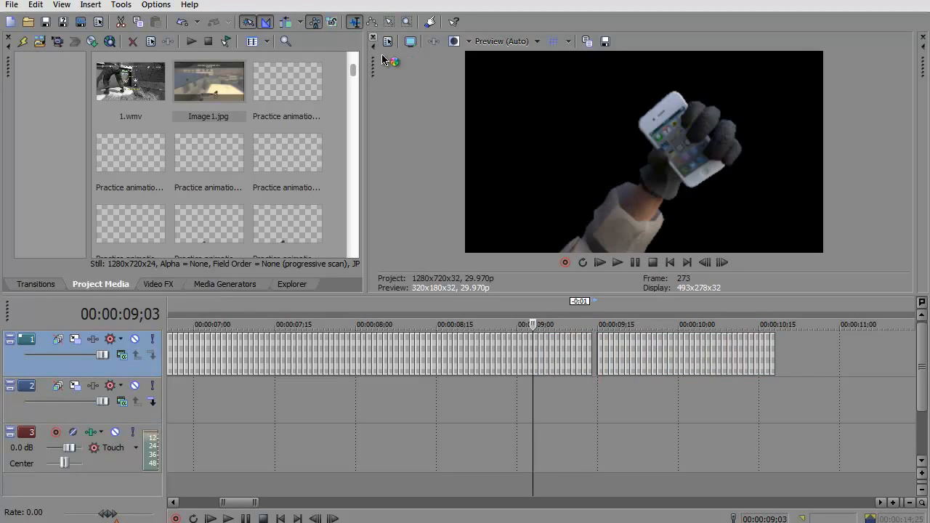
# Split the animation event and drag its second half later along the timeline.
pyautogui.click(390, 21)
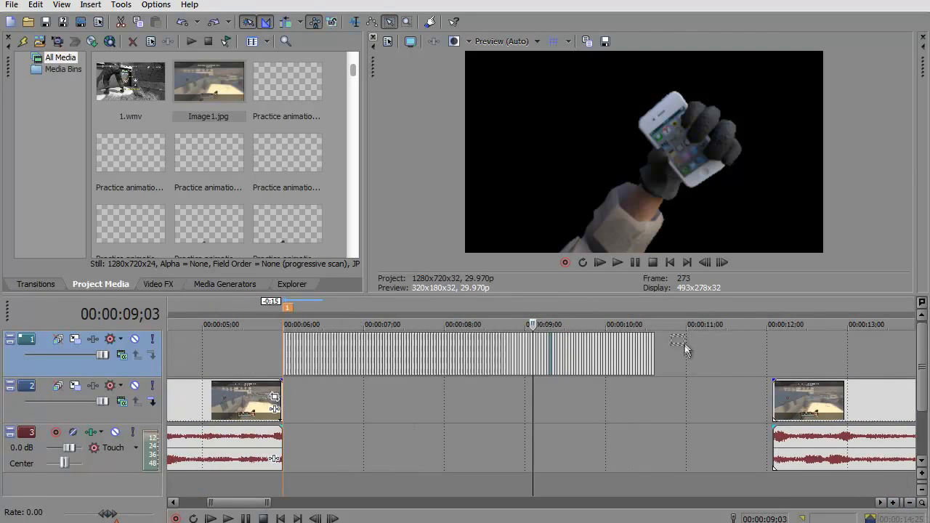
pyautogui.moveTo(532, 353); pyautogui.dragTo(676, 353)
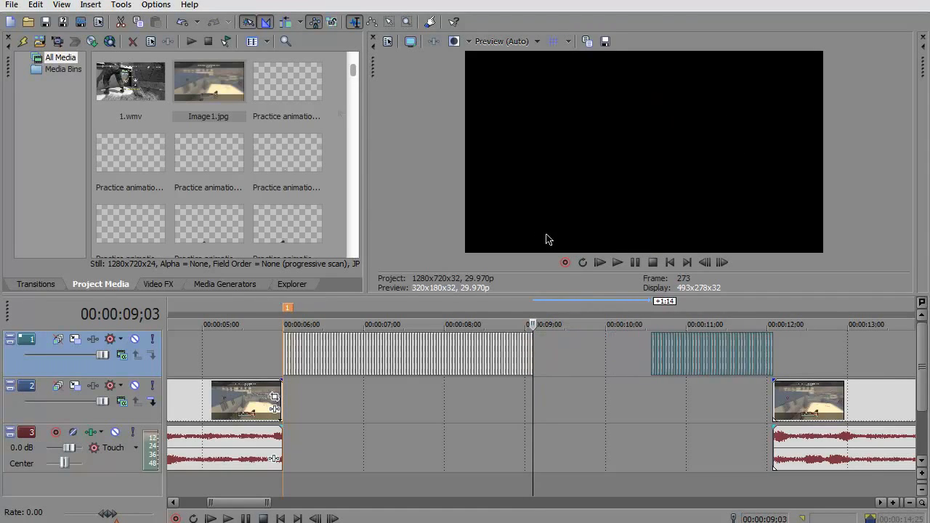
pyautogui.click(209, 82)
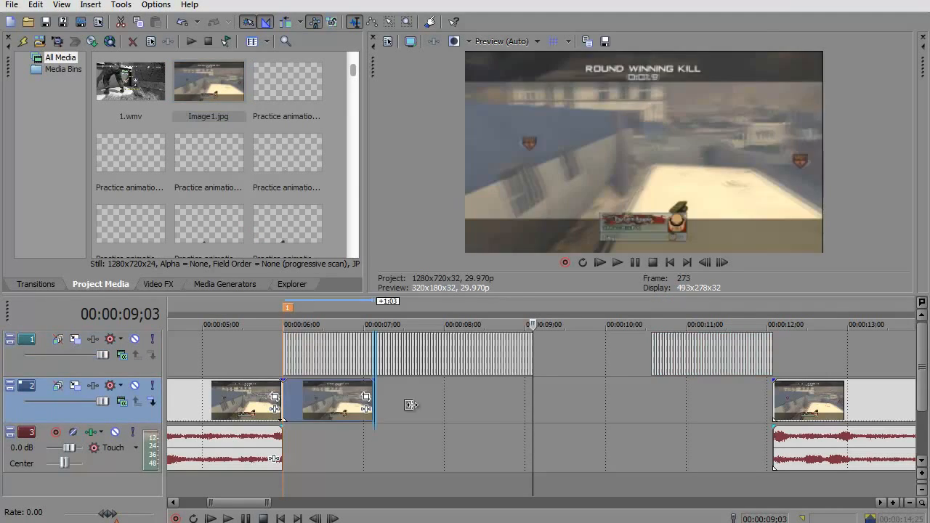
# Fill the gameplay track gap and move the animation piece to follow its first part.
pyautogui.moveTo(376, 400); pyautogui.dragTo(770, 400)
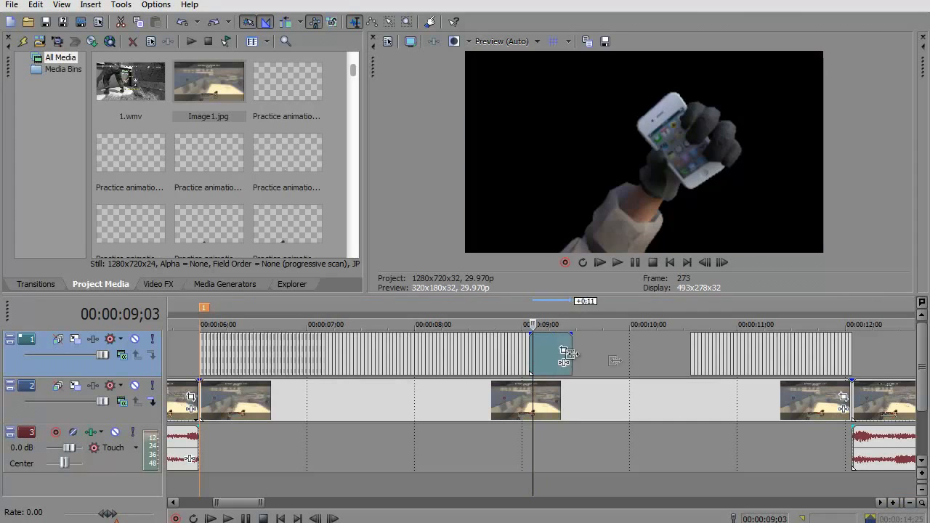
pyautogui.moveTo(574, 353); pyautogui.dragTo(683, 353)
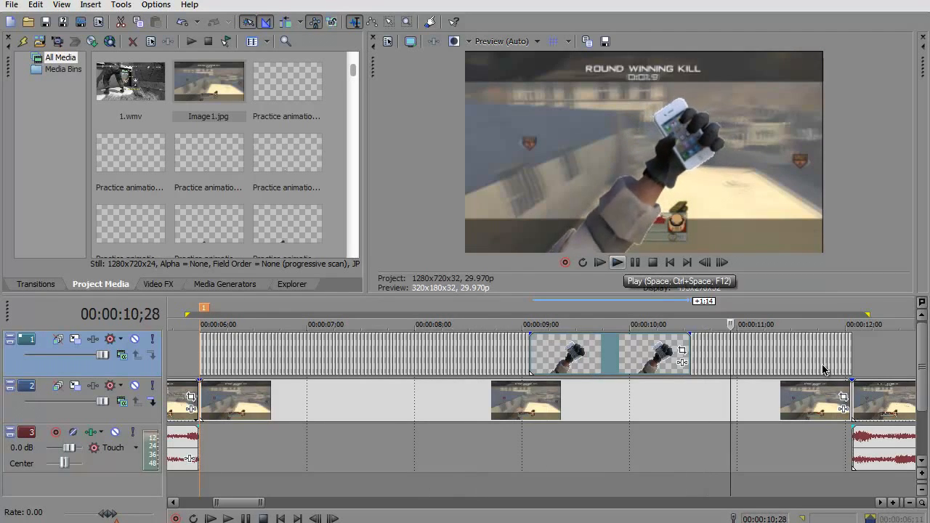
pyautogui.click(616, 261)
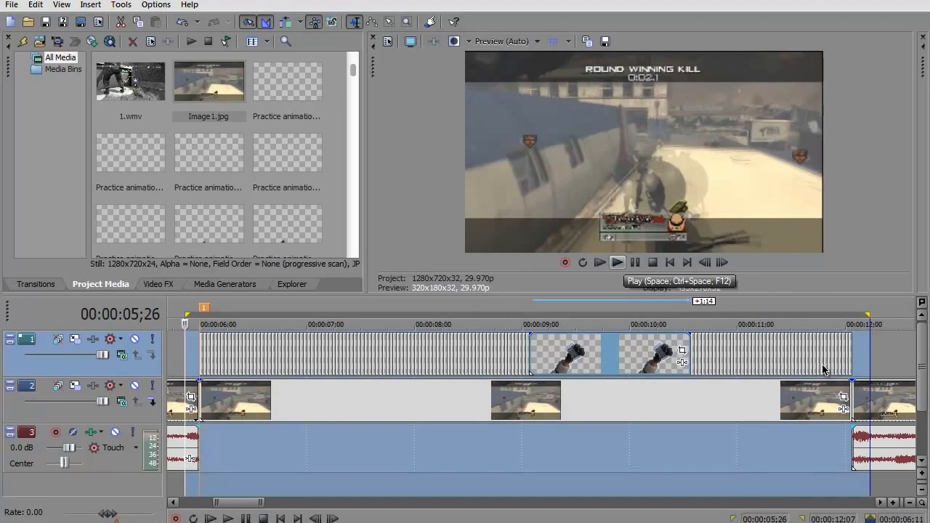
pyautogui.click(616, 261)
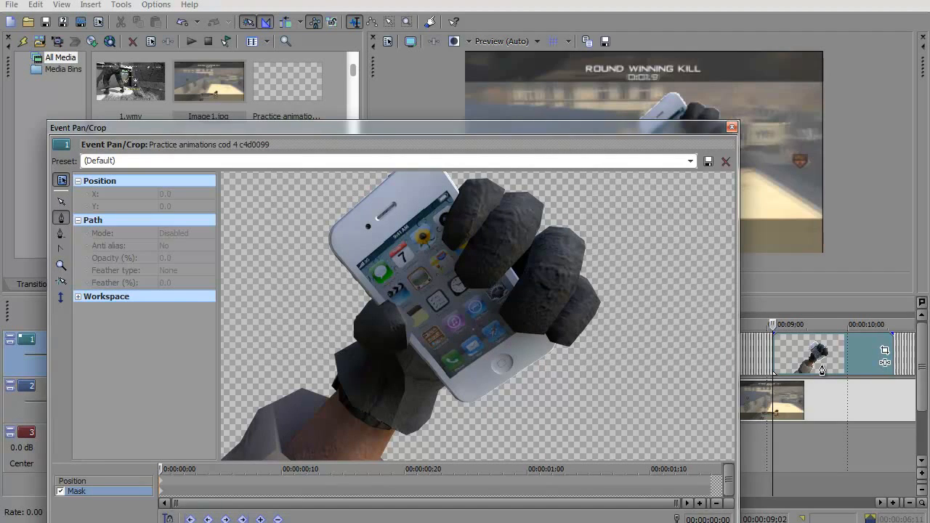
# Enable masking in Event Pan/Crop and trace Bezier points down the iPhone screen's edges.
pyautogui.click(358, 264)
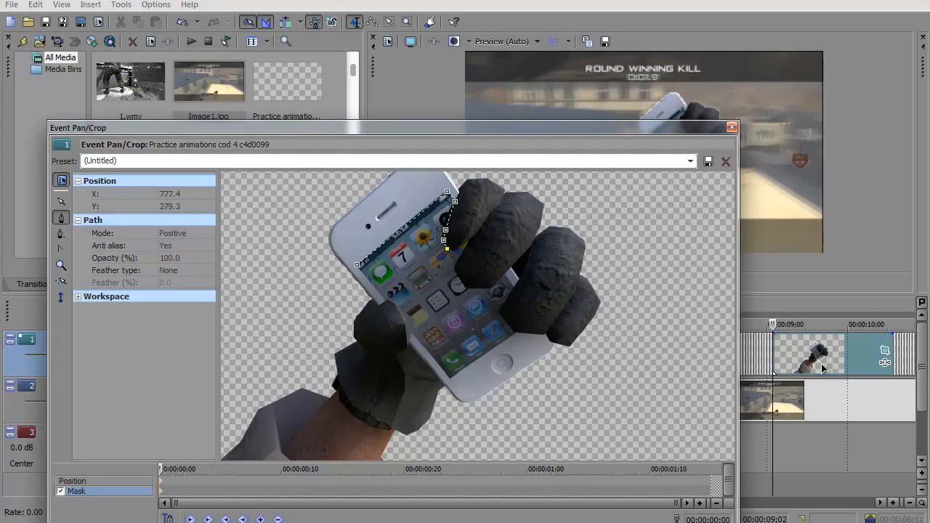
pyautogui.moveTo(444, 241); pyautogui.dragTo(470, 241)
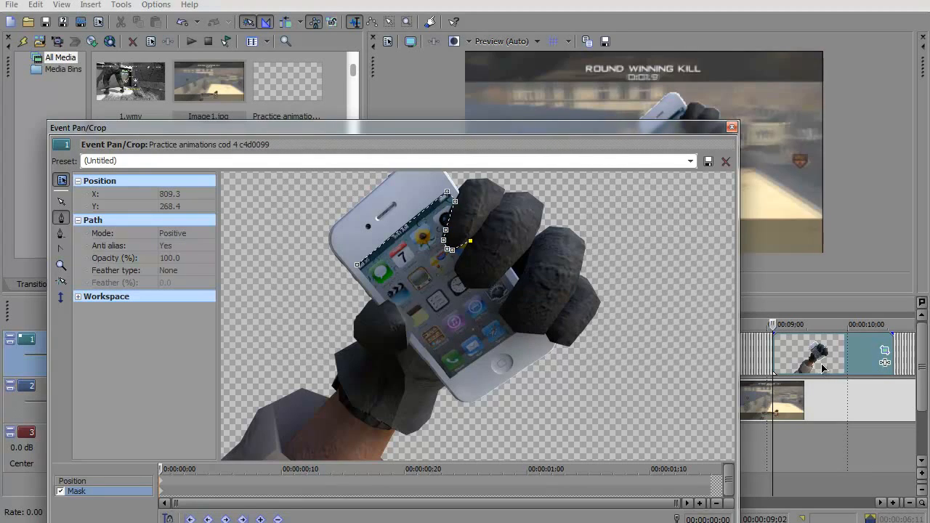
pyautogui.moveTo(457, 241); pyautogui.dragTo(464, 285)
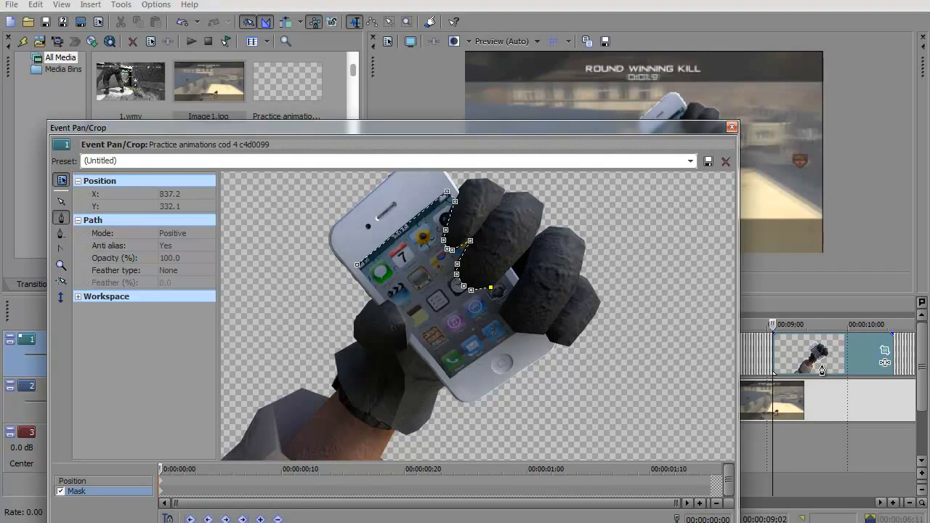
pyautogui.moveTo(470, 288); pyautogui.dragTo(511, 282)
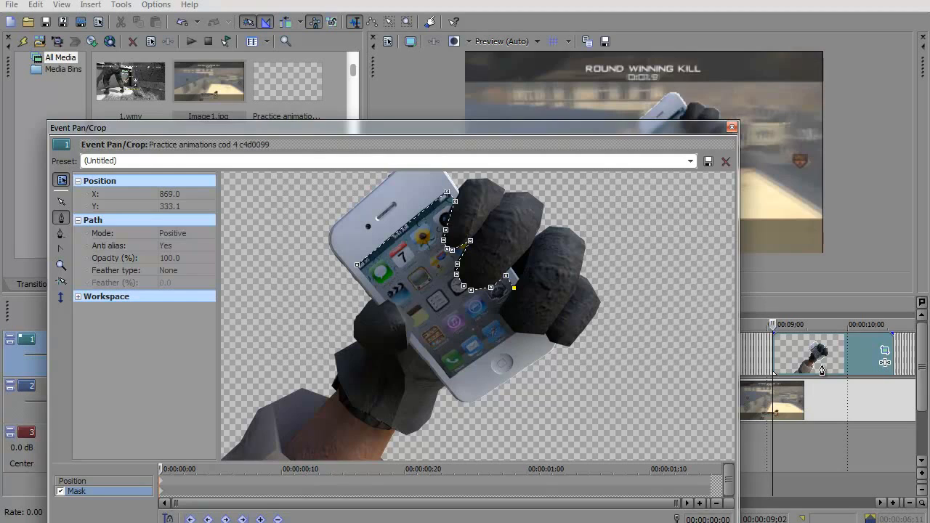
pyautogui.moveTo(501, 278); pyautogui.dragTo(511, 327)
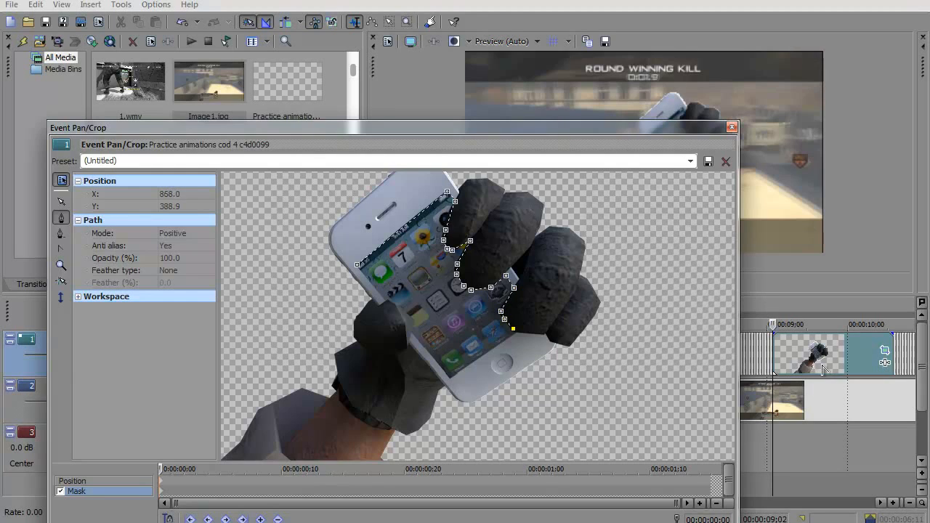
# Finish the mask around the fingers and lower edge, close the path and set Mode to Negative.
pyautogui.moveTo(511, 328); pyautogui.dragTo(514, 334)
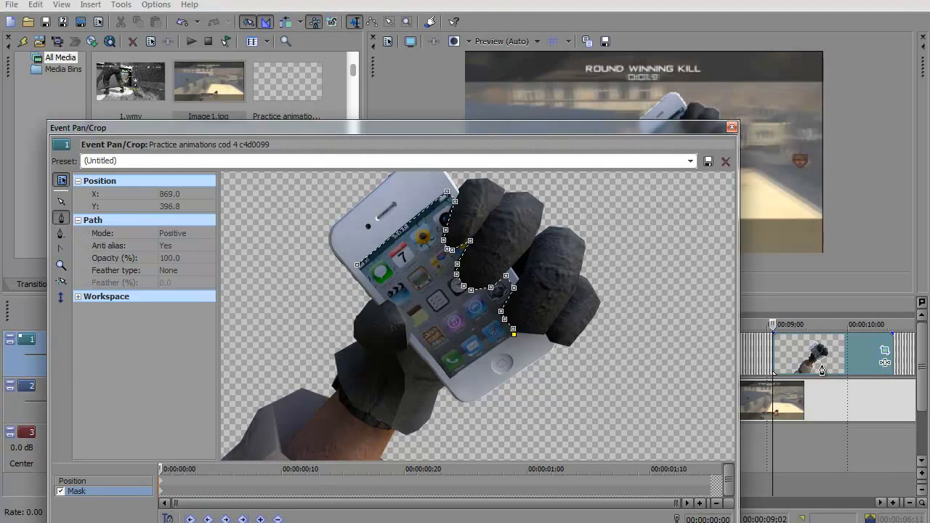
pyautogui.moveTo(512, 334); pyautogui.dragTo(450, 377)
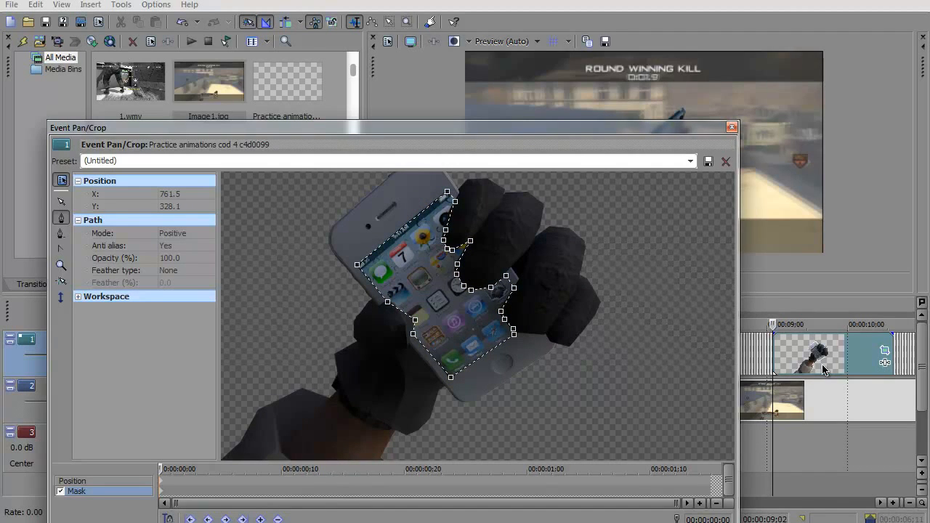
pyautogui.click(176, 233)
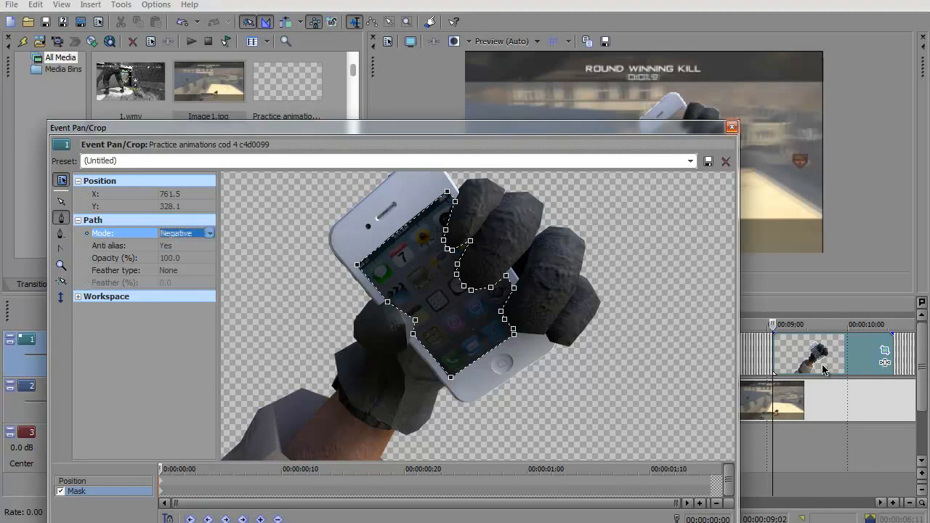
pyautogui.click(731, 128)
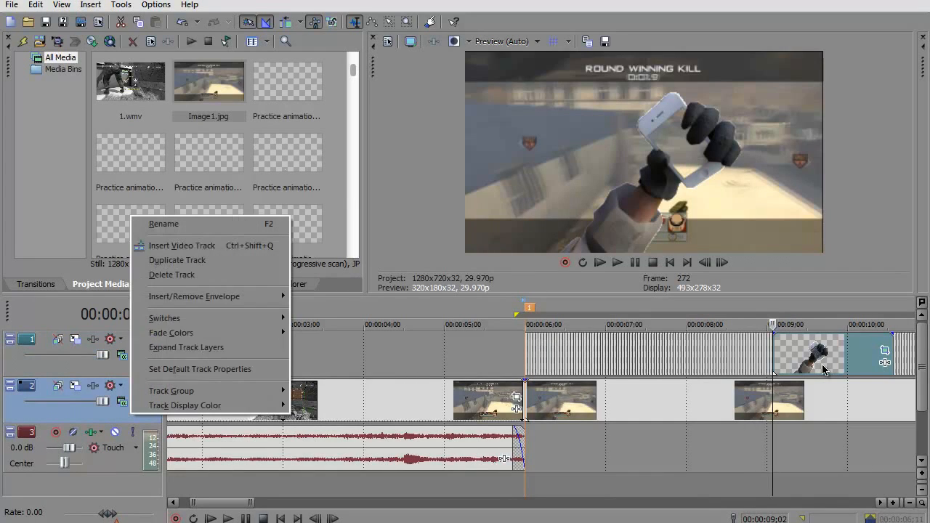
# Insert a video track and import Interface GFX Wallpaper.png from the Desktop graphics pack folder.
pyautogui.click(181, 244)
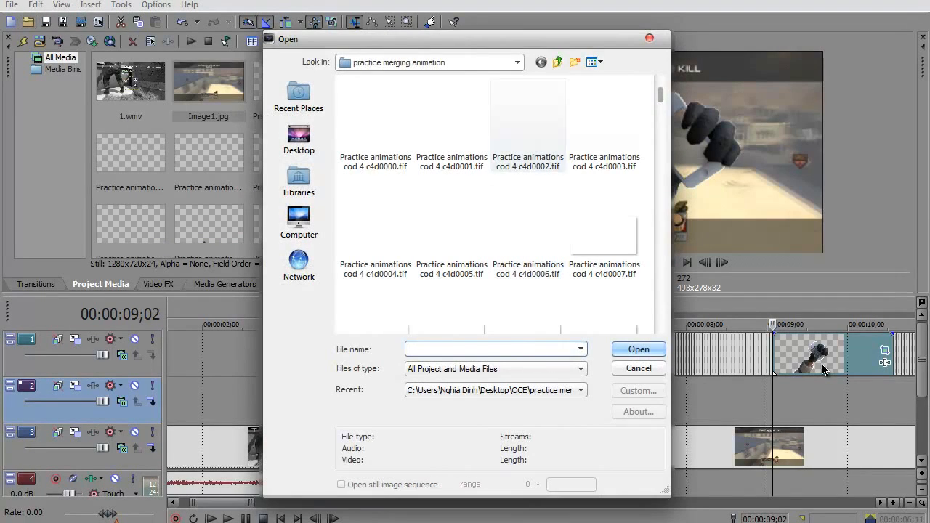
pyautogui.click(299, 138)
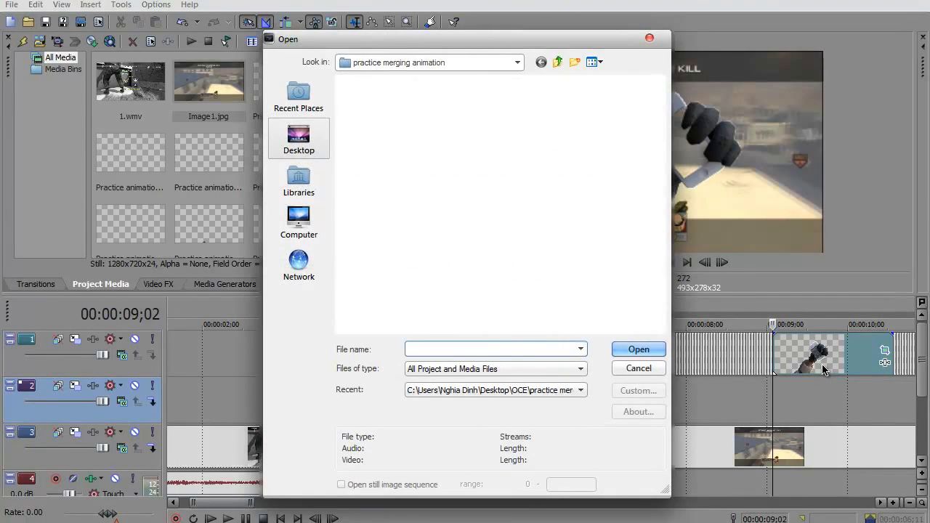
pyautogui.click(299, 138)
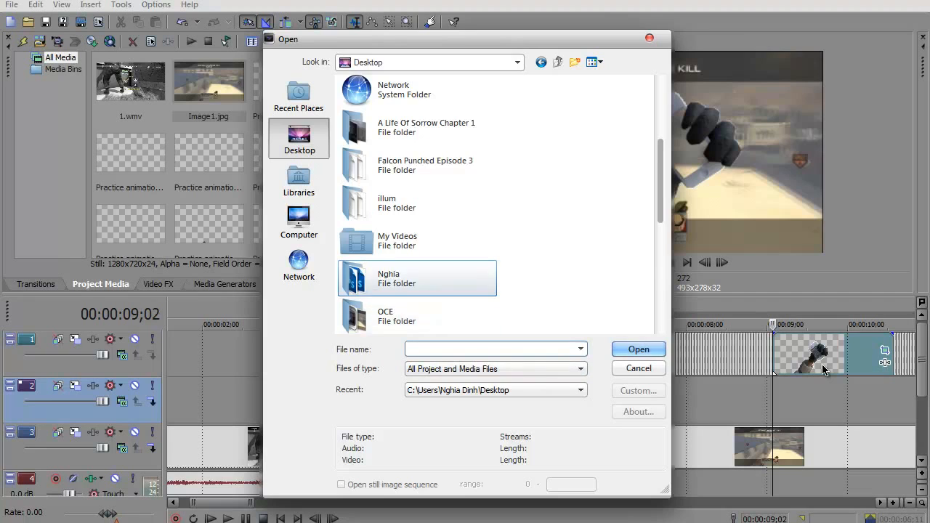
pyautogui.doubleClick(417, 278)
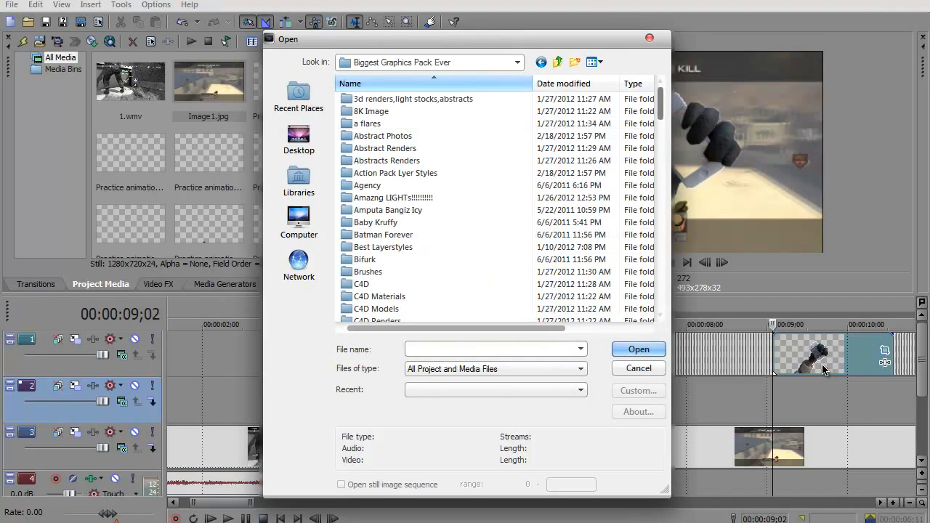
pyautogui.scroll(-3)
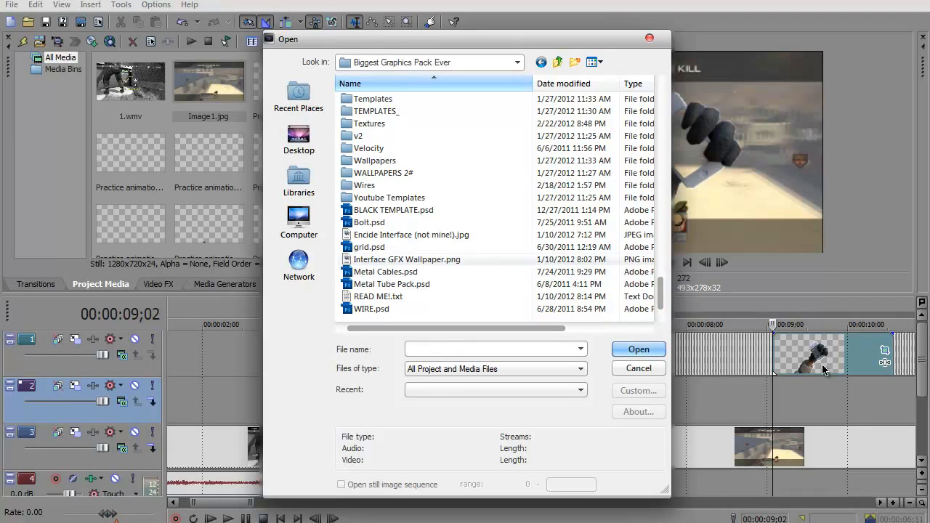
pyautogui.click(638, 349)
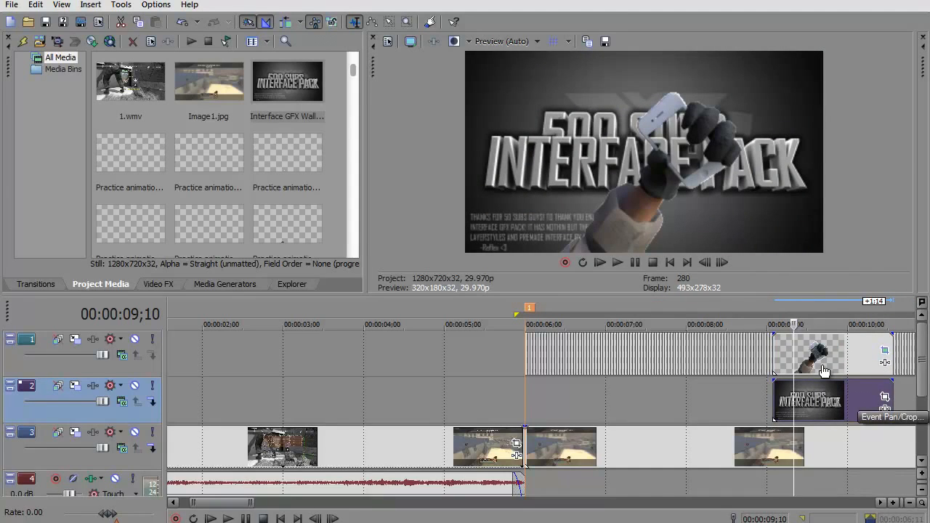
# In Event Pan/Crop, resize and straighten the wallpaper framing and set Maintain aspect ratio to No.
pyautogui.click(885, 407)
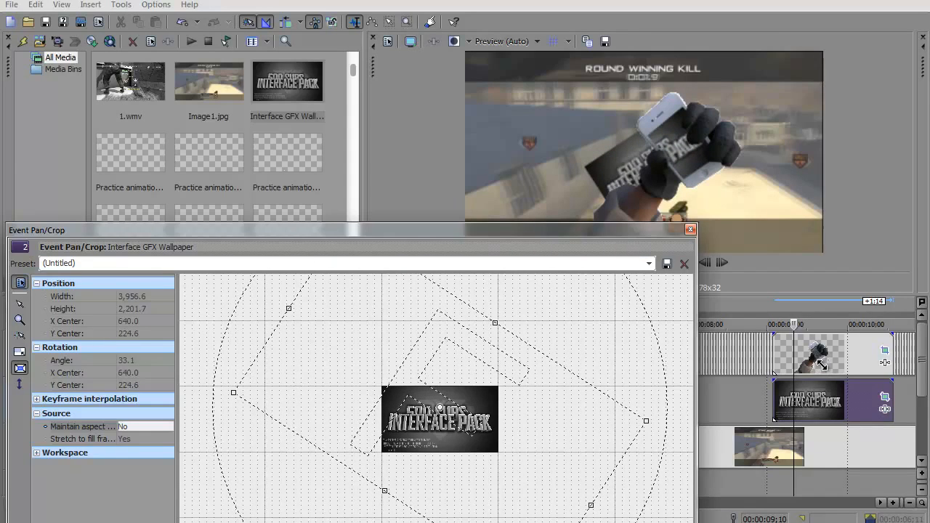
pyautogui.moveTo(232, 392); pyautogui.dragTo(180, 356)
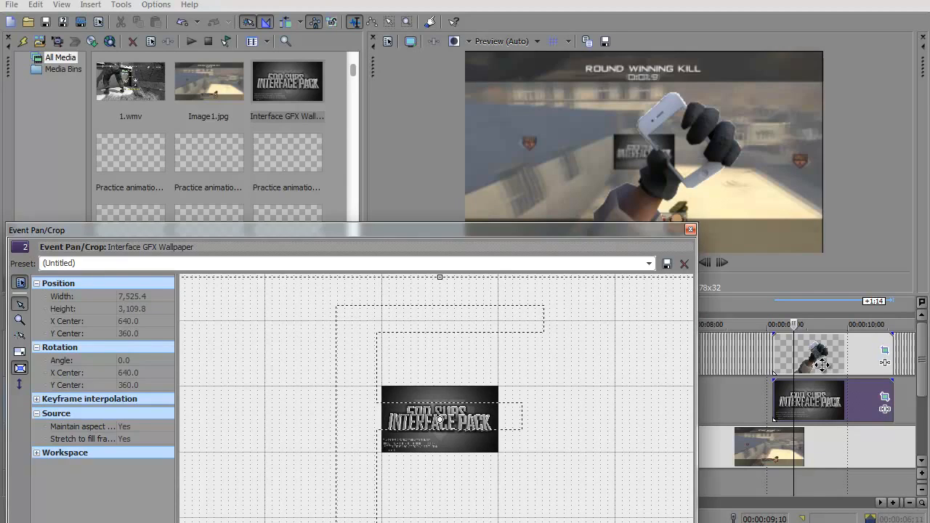
pyautogui.click(124, 427)
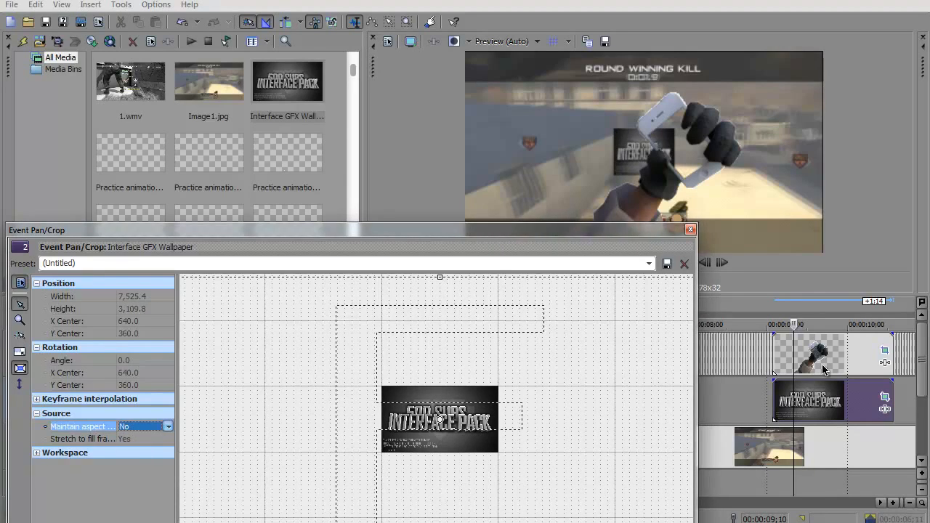